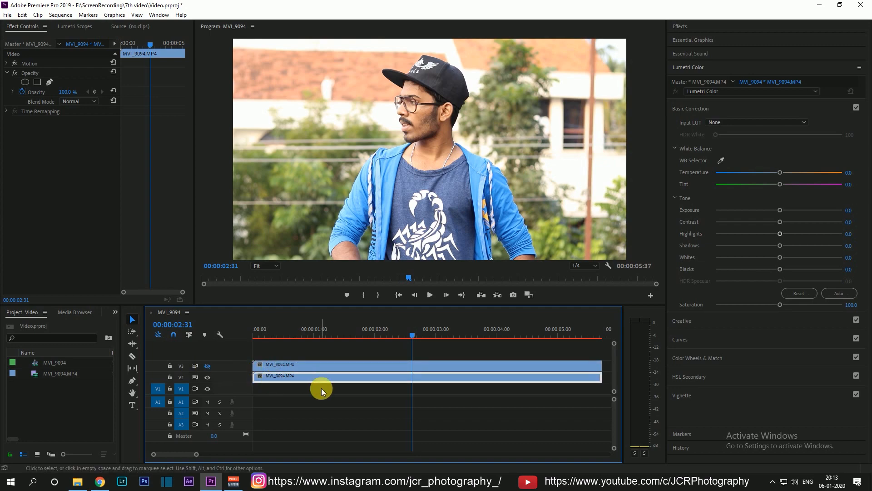
Collapse Basic Correction and expand the HSL Secondary section in Lumetri Color
click(691, 108)
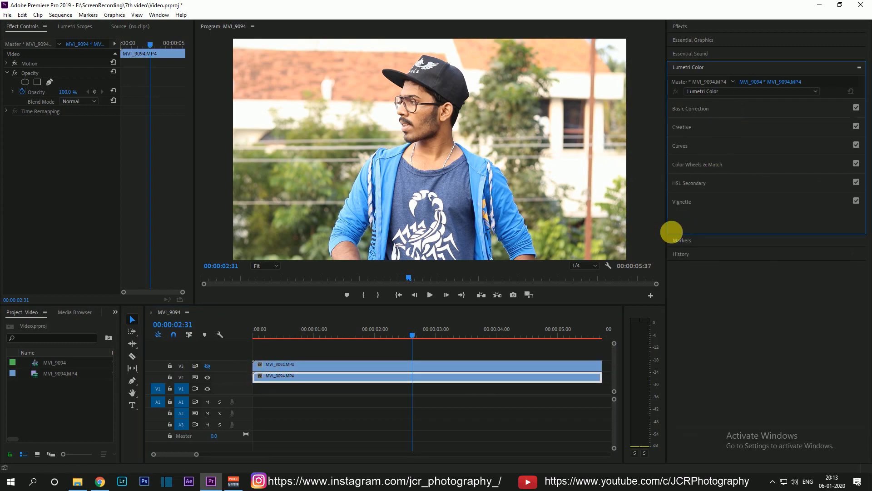
click(688, 184)
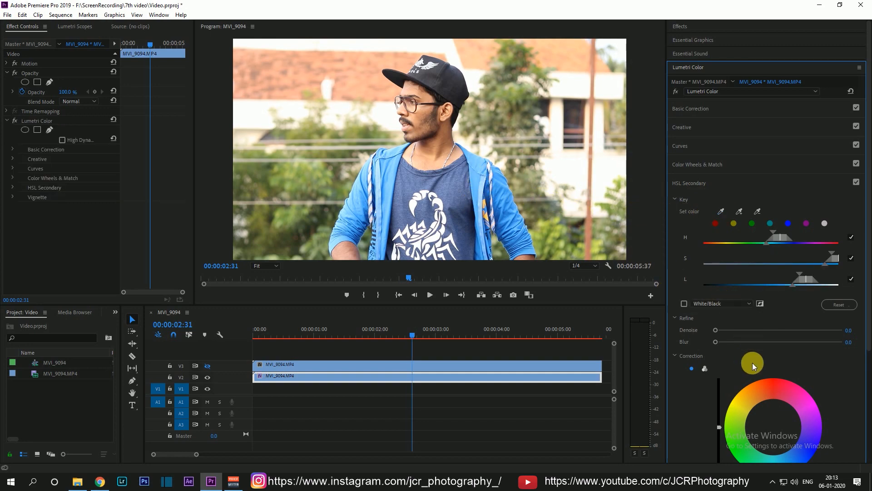
Lower the HSL Secondary correction saturation to 0
scroll(down, 3)
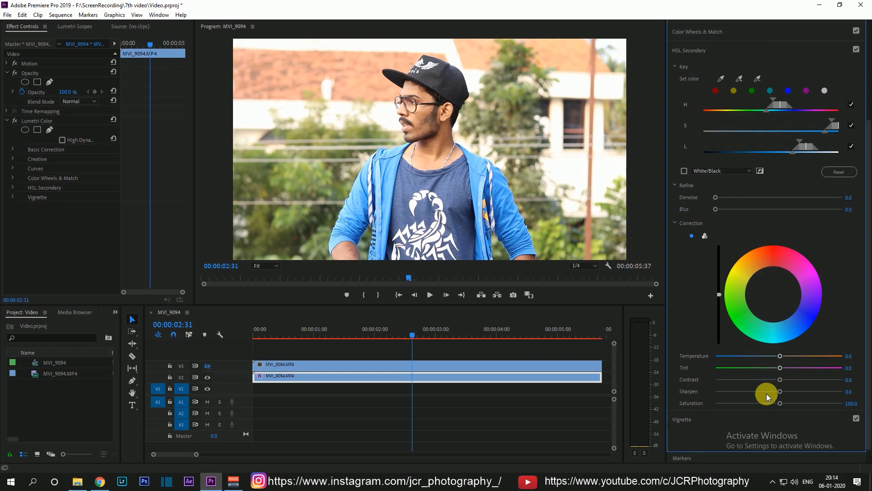
drag(778, 404, 764, 404)
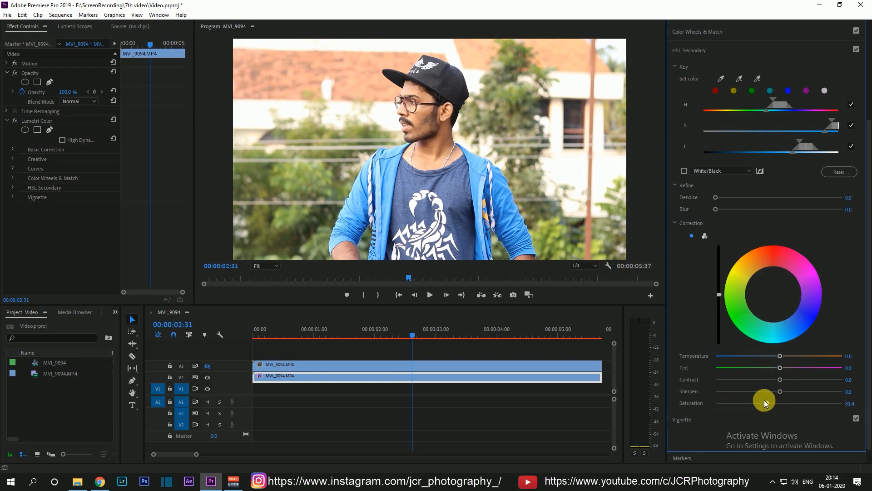
drag(764, 403, 720, 398)
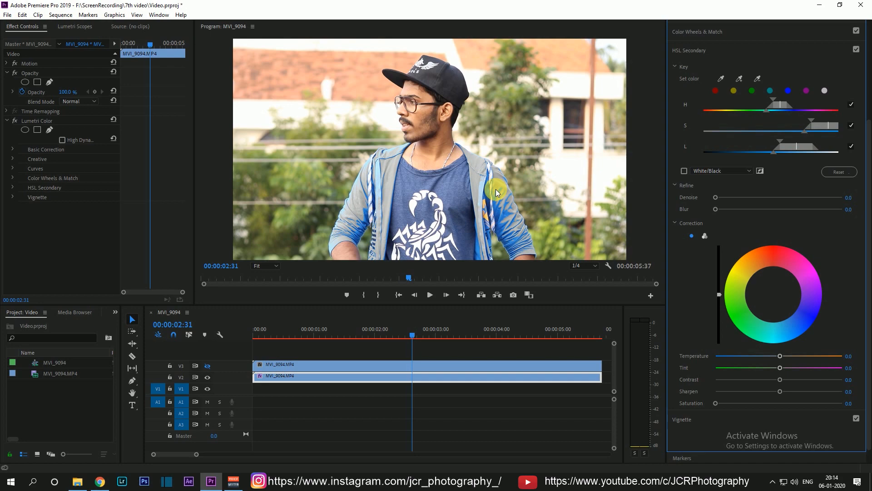
mouse_move(662, 135)
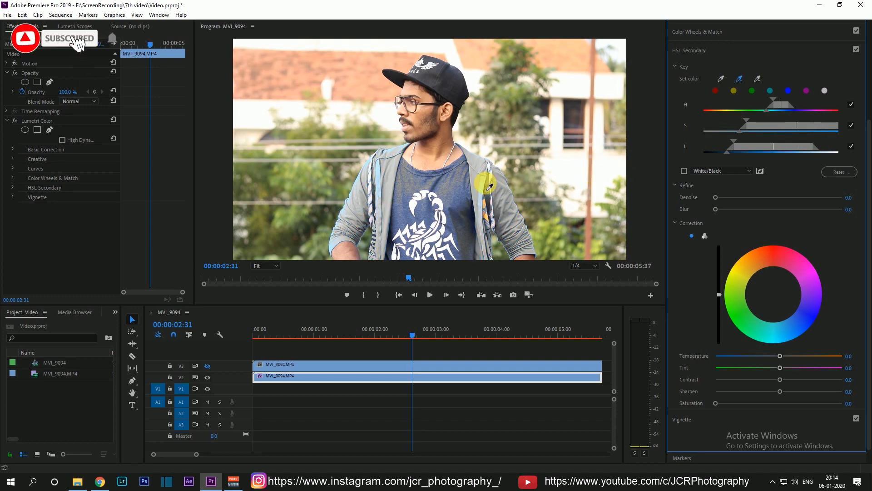
Key the man's blue jacket with the Set color eyedroppers, adding more jacket shades
click(736, 78)
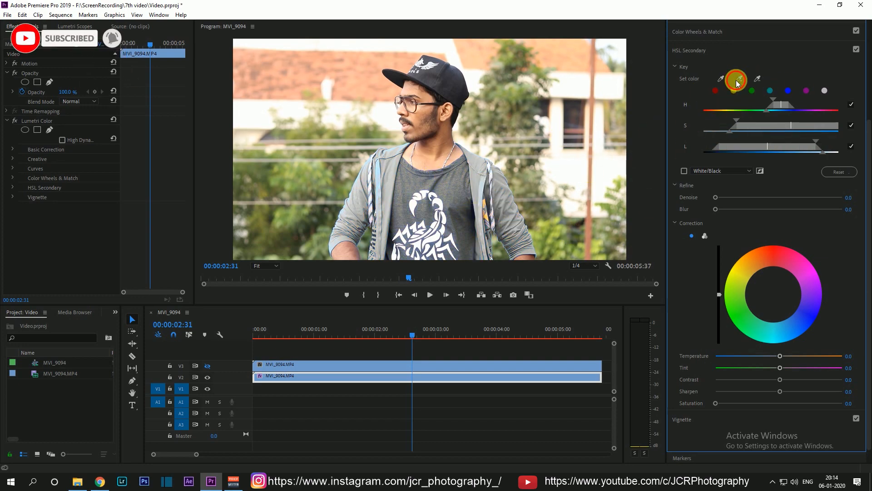
click(381, 215)
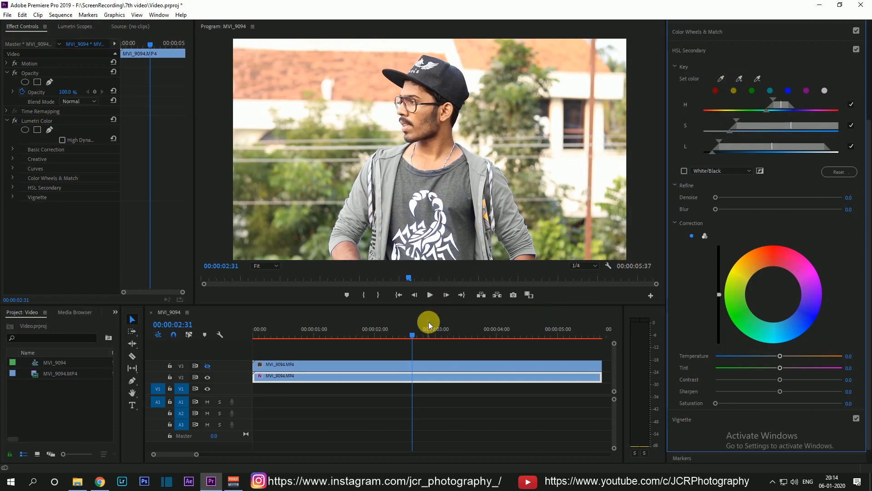
drag(429, 334, 388, 334)
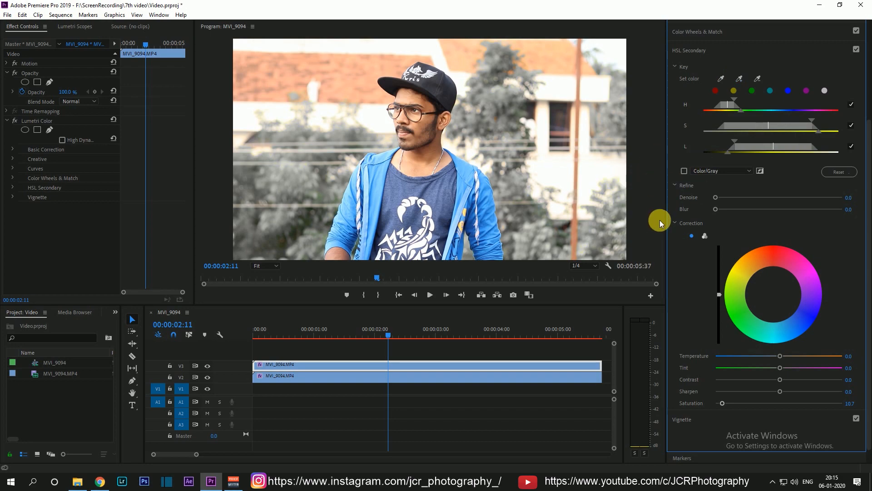
mouse_move(612, 174)
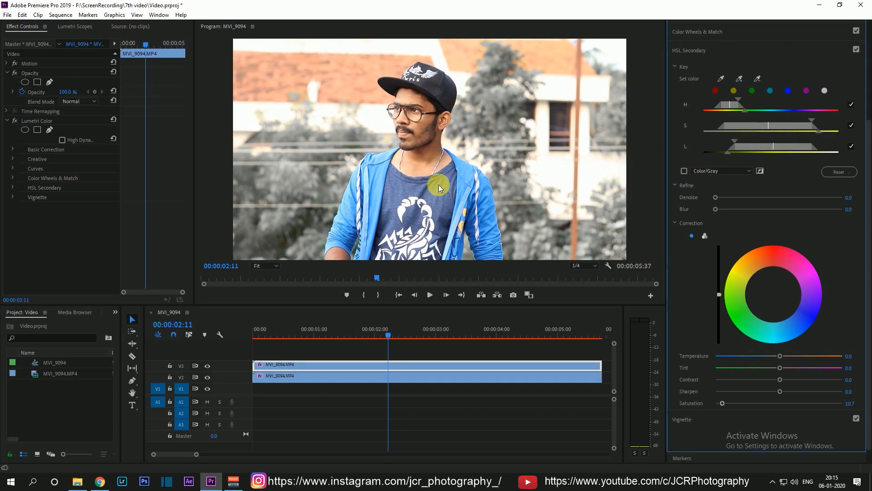
mouse_move(87, 106)
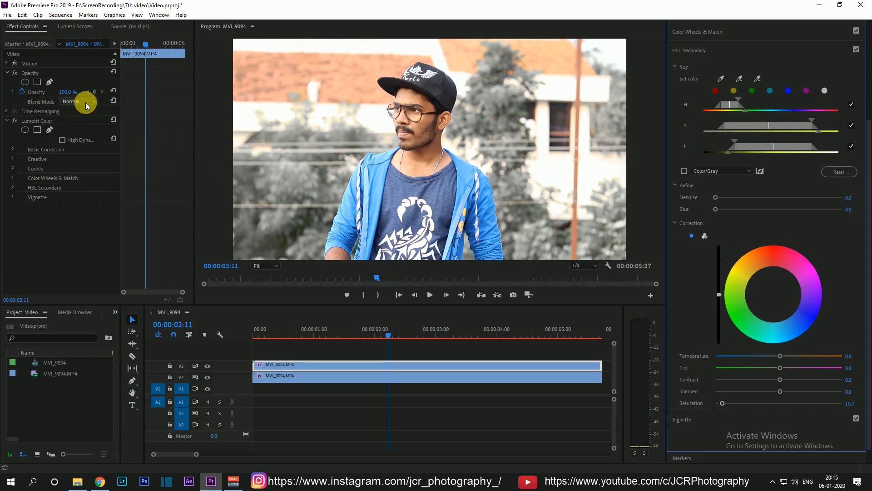
Set the top clip's blend mode to Lighter Color and nest both clips as Nested Sequence 19
click(78, 101)
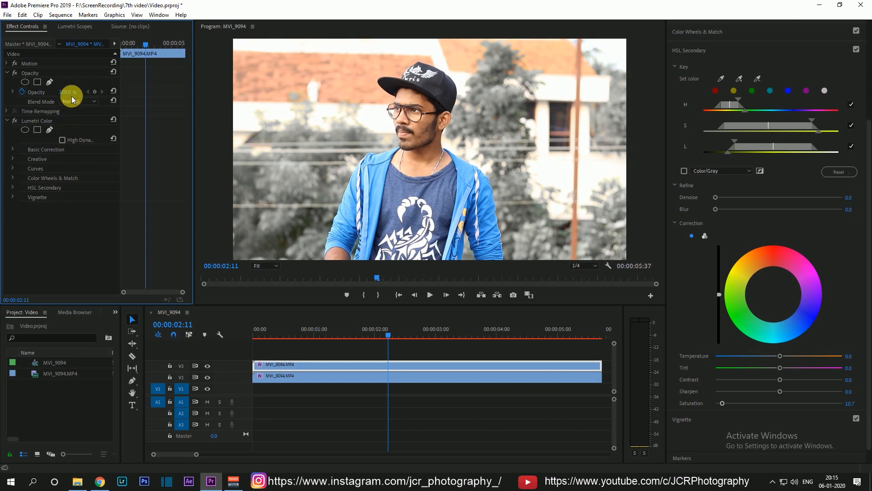
click(78, 101)
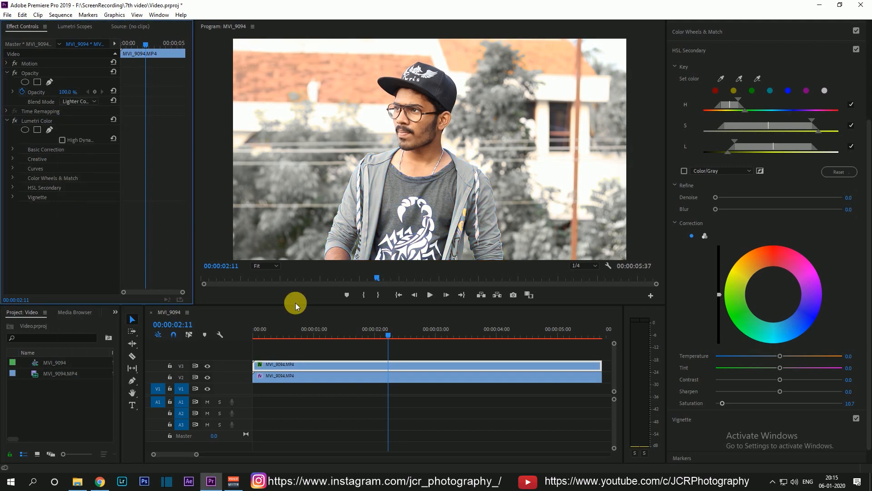
mouse_move(412, 291)
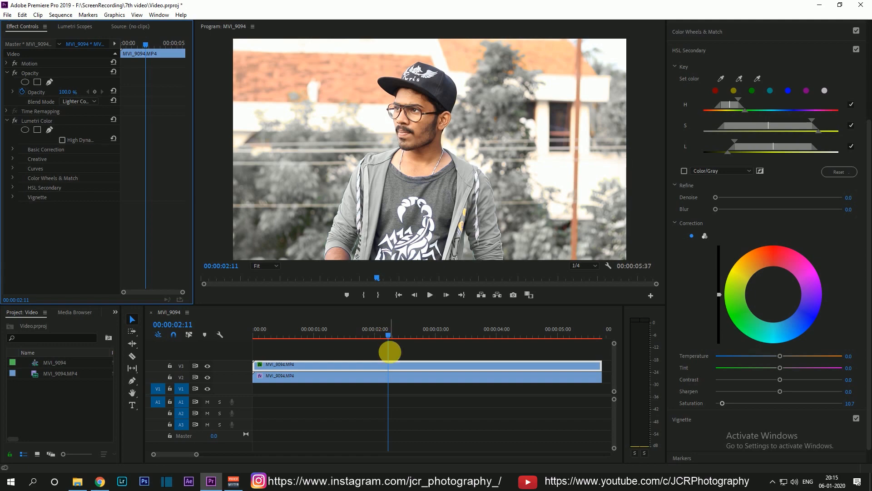
click(431, 366)
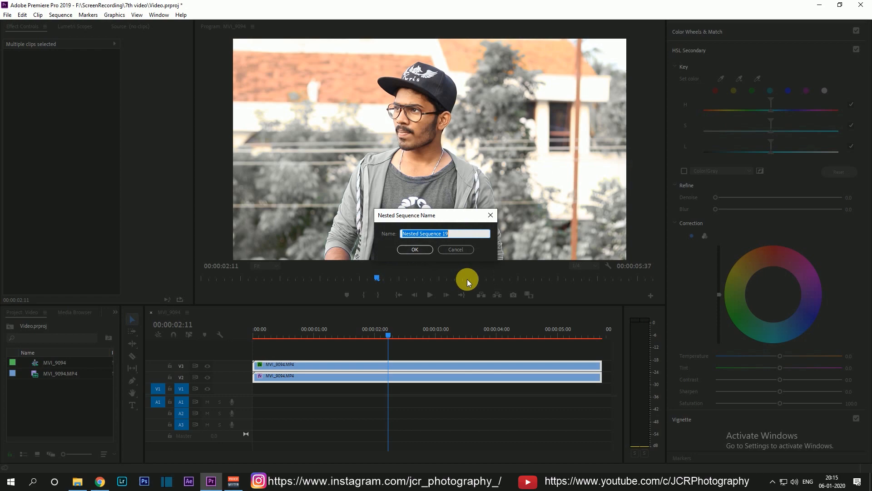
click(414, 249)
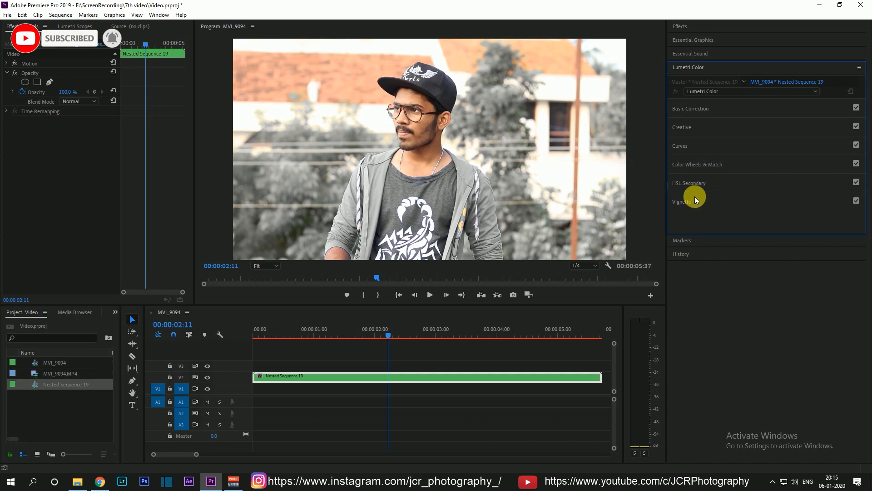
Set the vignette to Amount -2.0, Midpoint 33.2 and Feather 74.6, then collapse Vignette
click(690, 108)
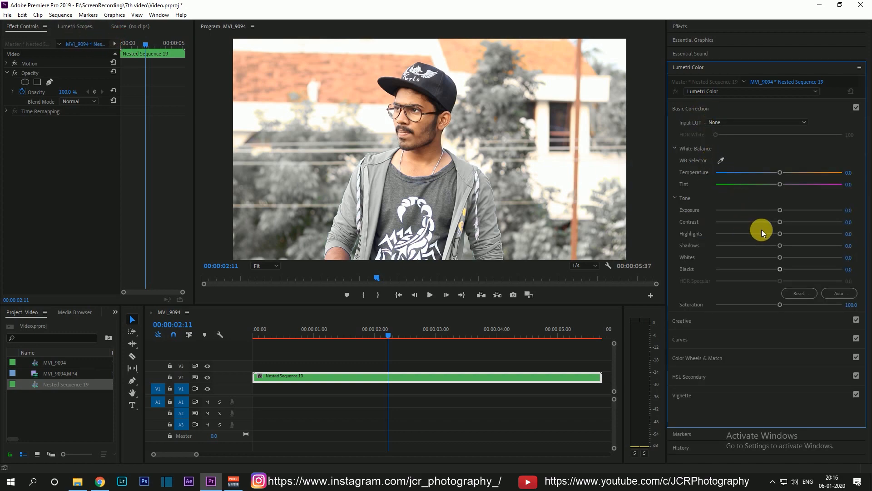
drag(780, 233, 753, 233)
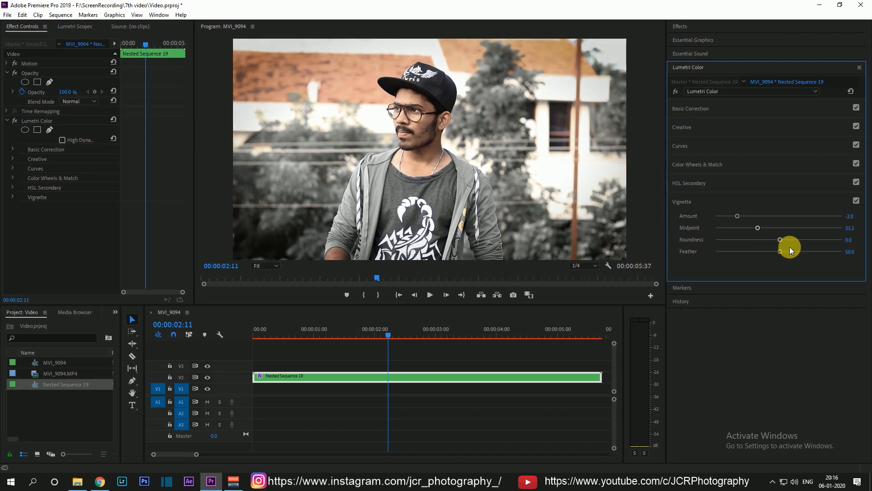
drag(780, 250, 810, 251)
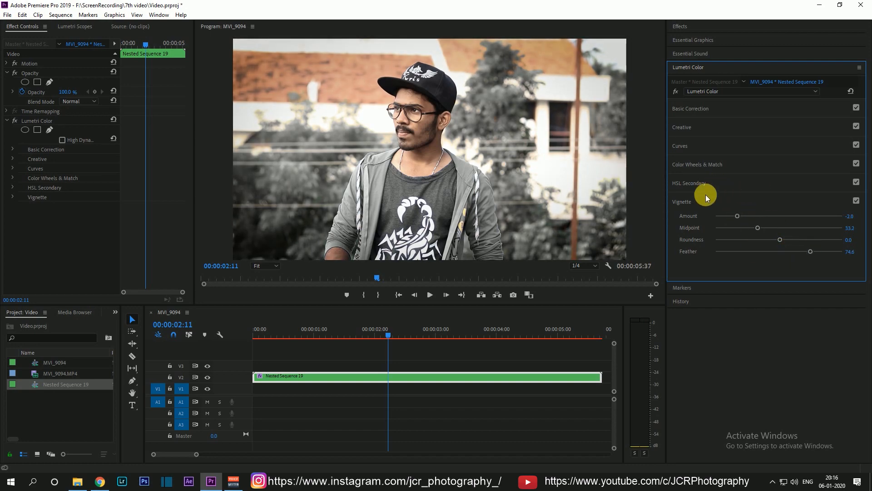
click(682, 201)
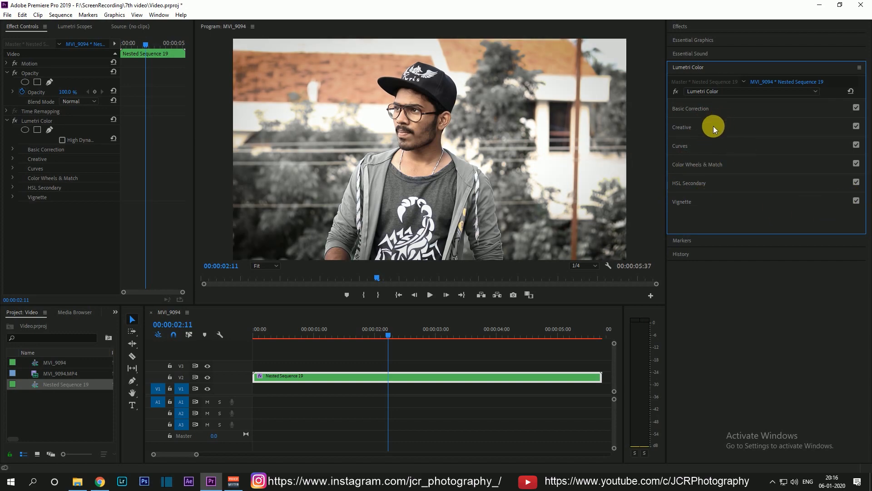
Expand the Creative section of Nested Sequence 20 and try a faded film amount
click(682, 127)
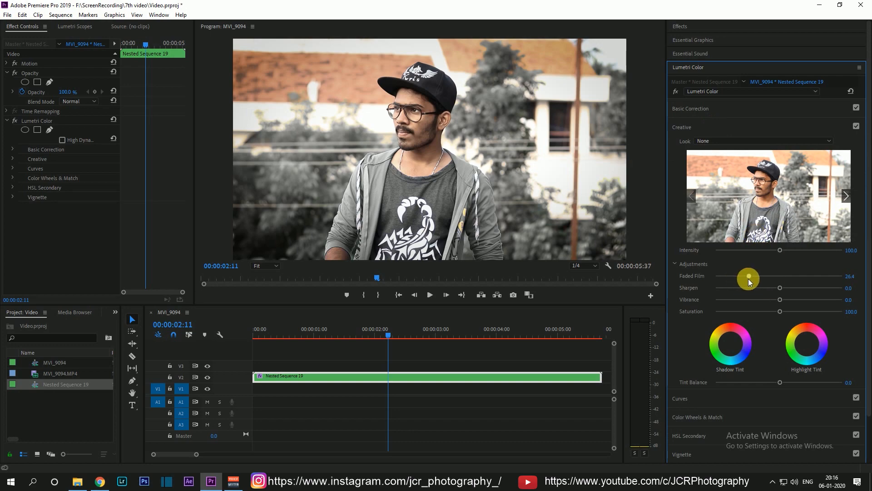
drag(748, 278, 743, 276)
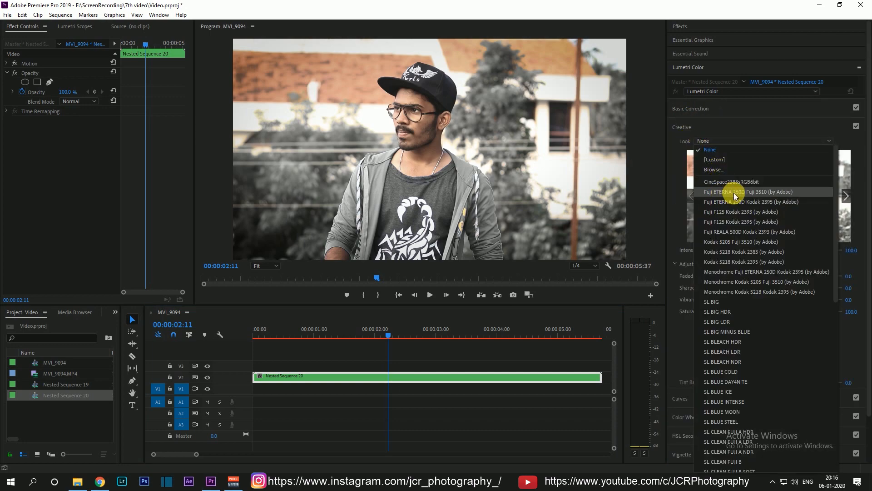
mouse_move(749, 197)
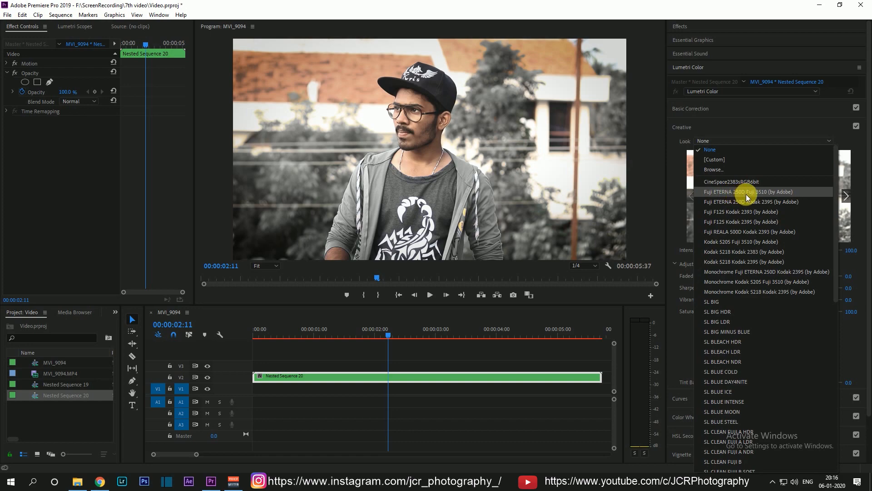
Apply Fuji ETERNA 250D Fuji 3510 with Faded Film 20, Saturation 90, Vibrance 100
click(749, 192)
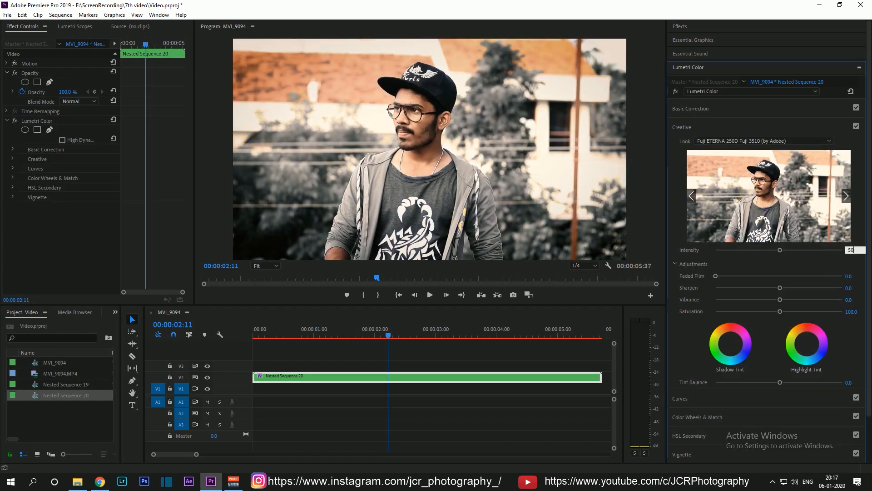
drag(718, 276, 740, 278)
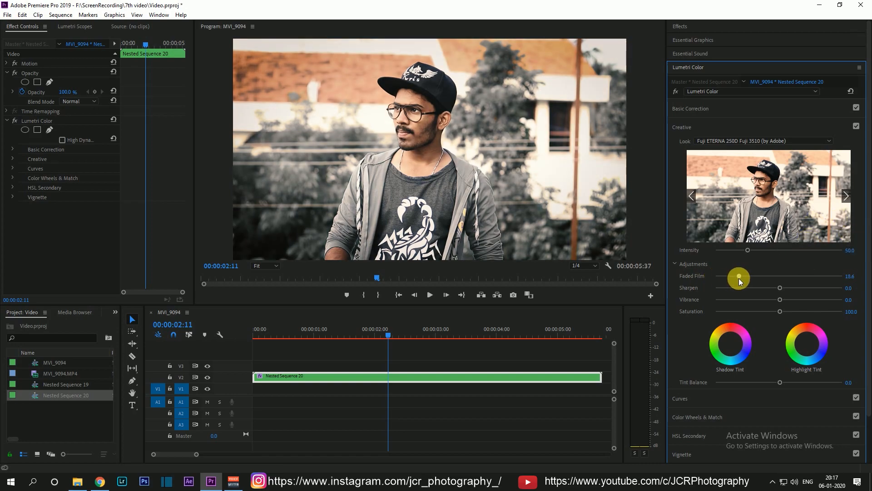
drag(739, 278, 742, 278)
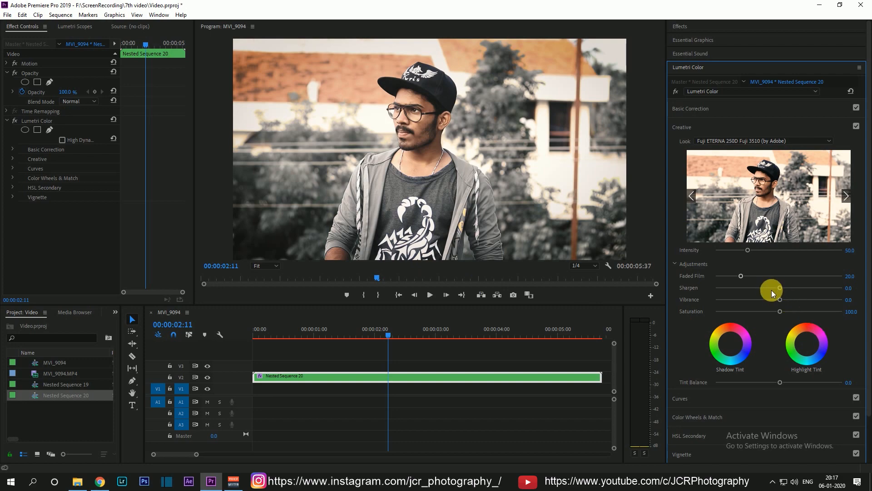
drag(780, 312, 776, 312)
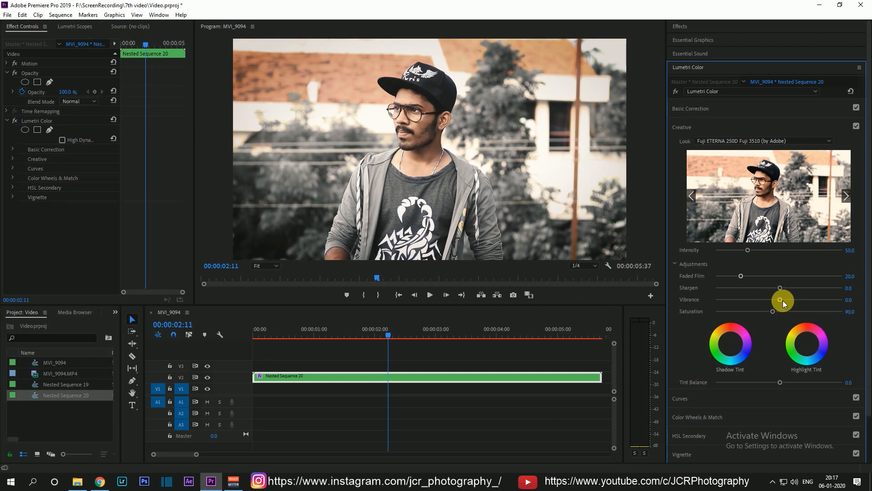
drag(783, 300, 810, 301)
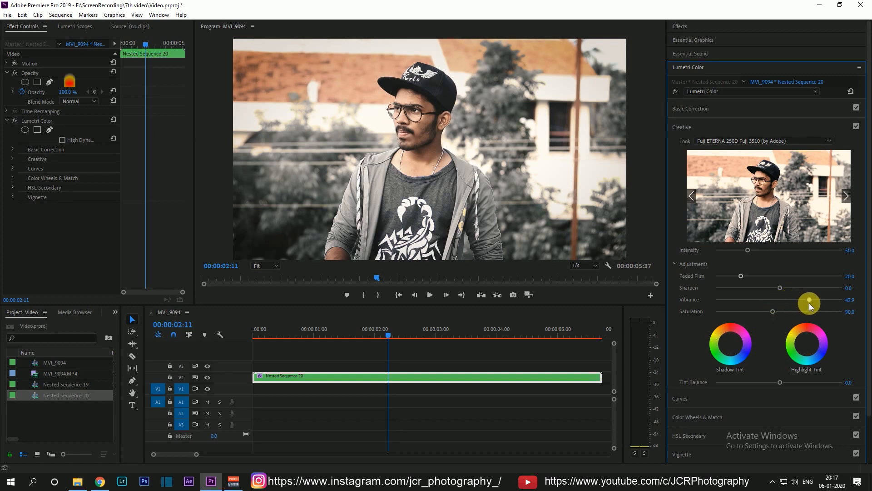
drag(810, 300, 826, 301)
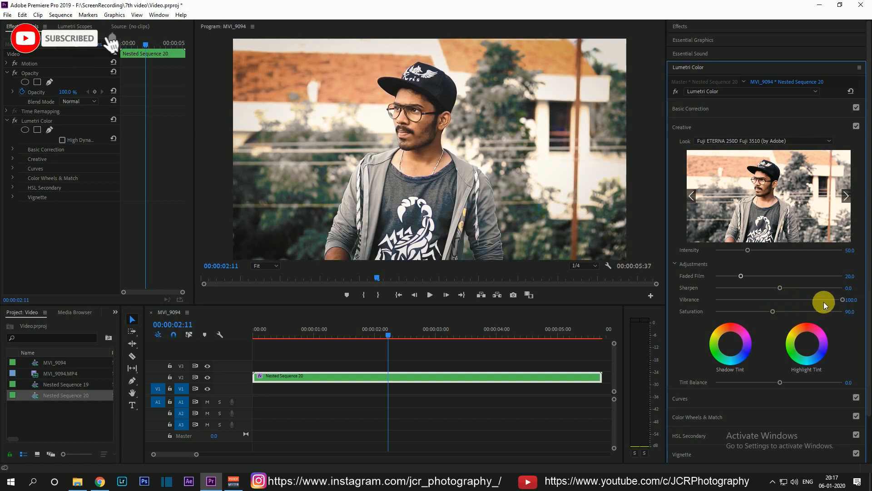
drag(824, 299, 823, 300)
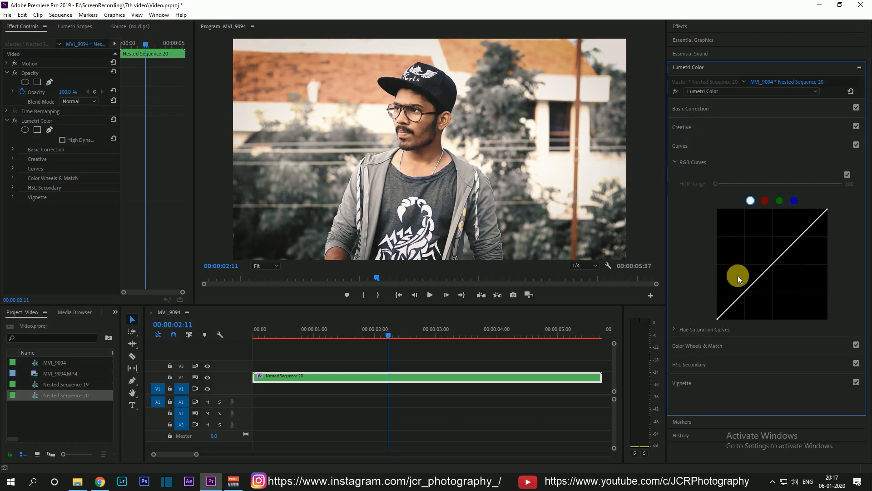
Add an S-shaped RGB curve and place MVI_9094.MP4 on V3 above the nest
drag(739, 278, 803, 241)
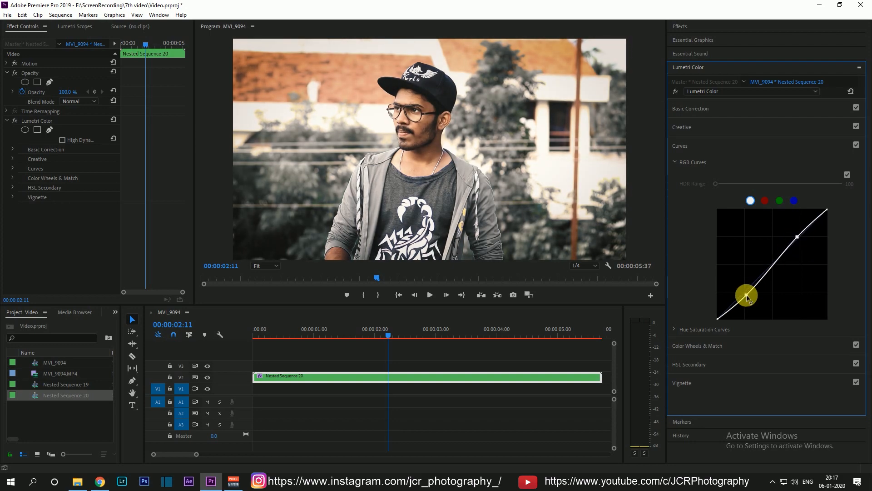
drag(747, 295, 787, 217)
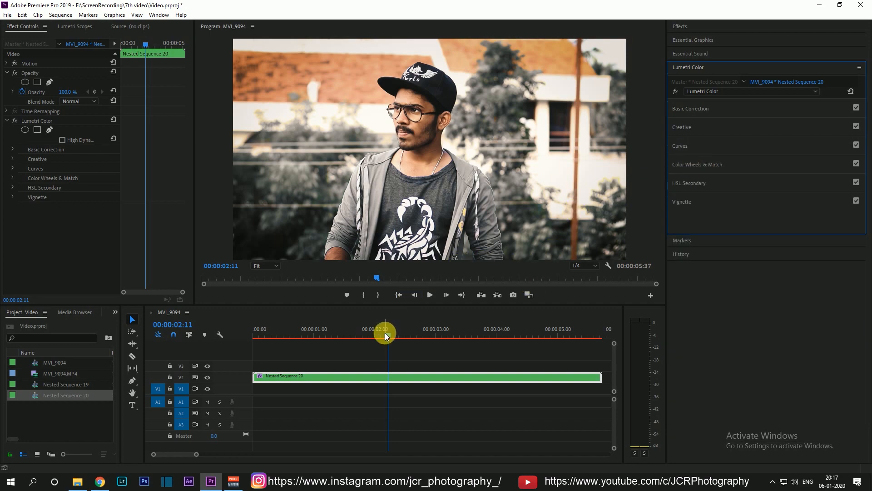
drag(386, 336, 344, 338)
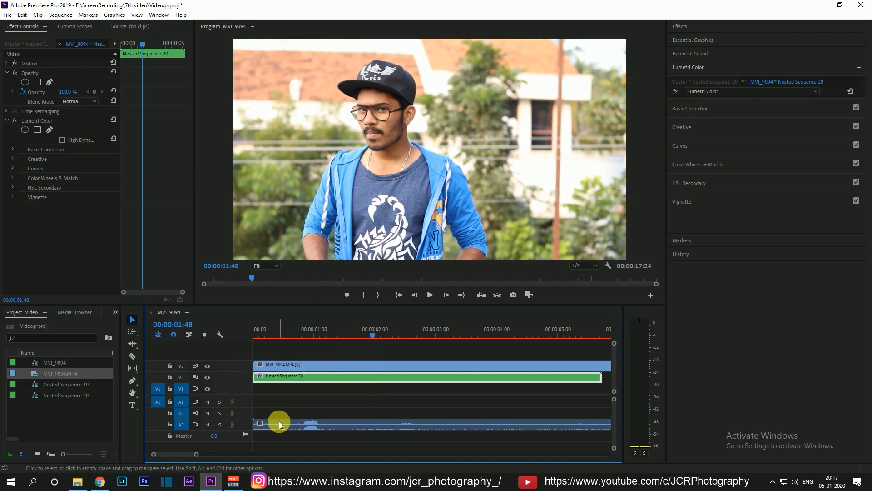
Delete MVI_9094.MP4's audio and toggle the V3 track off to reveal the graded nest
click(223, 382)
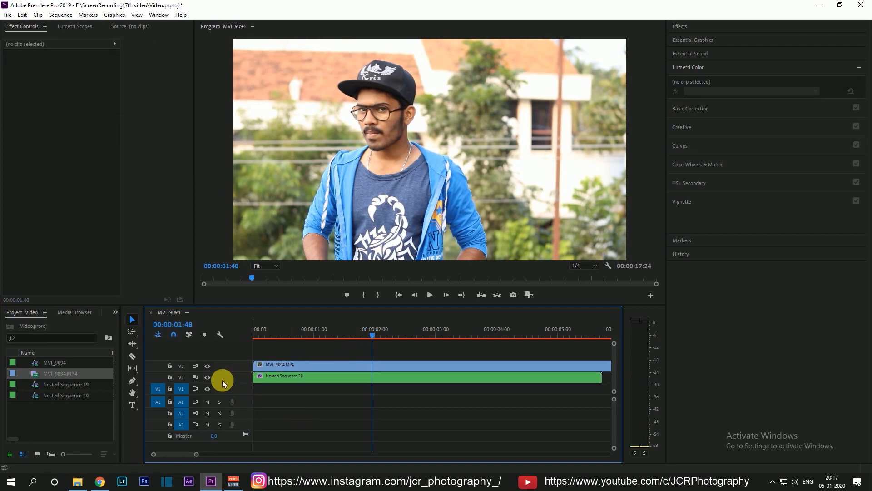
click(207, 365)
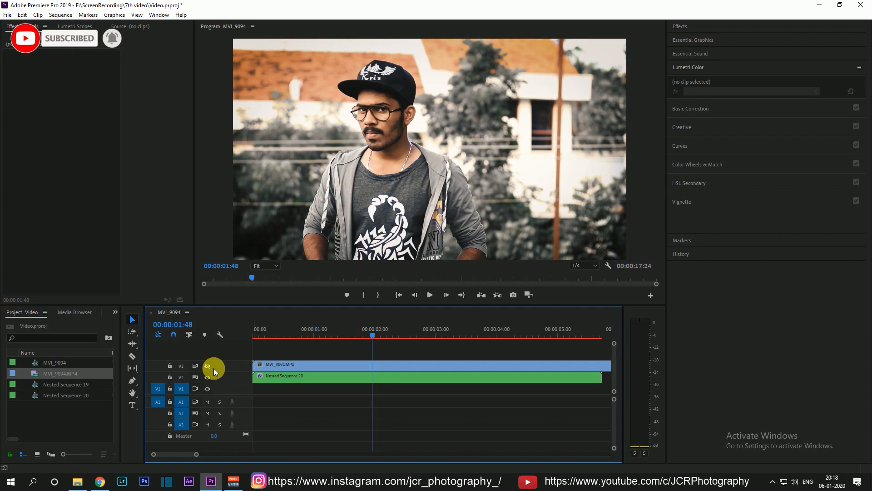
click(22, 26)
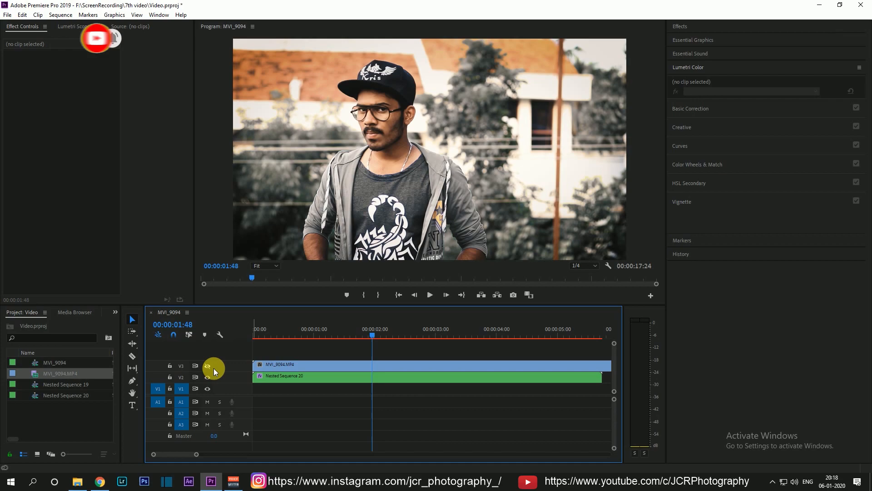